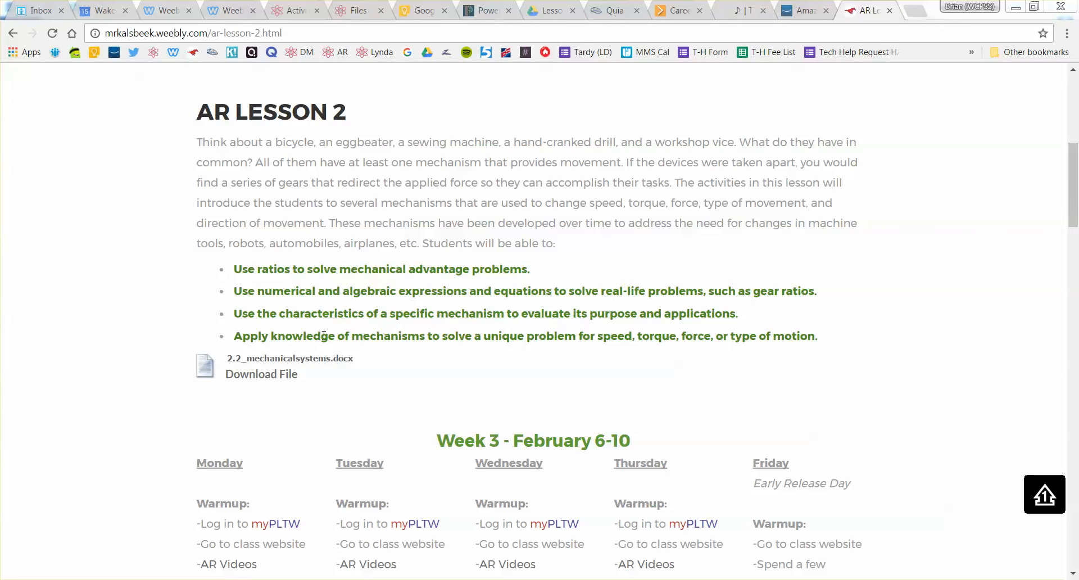
mouse_move(385, 336)
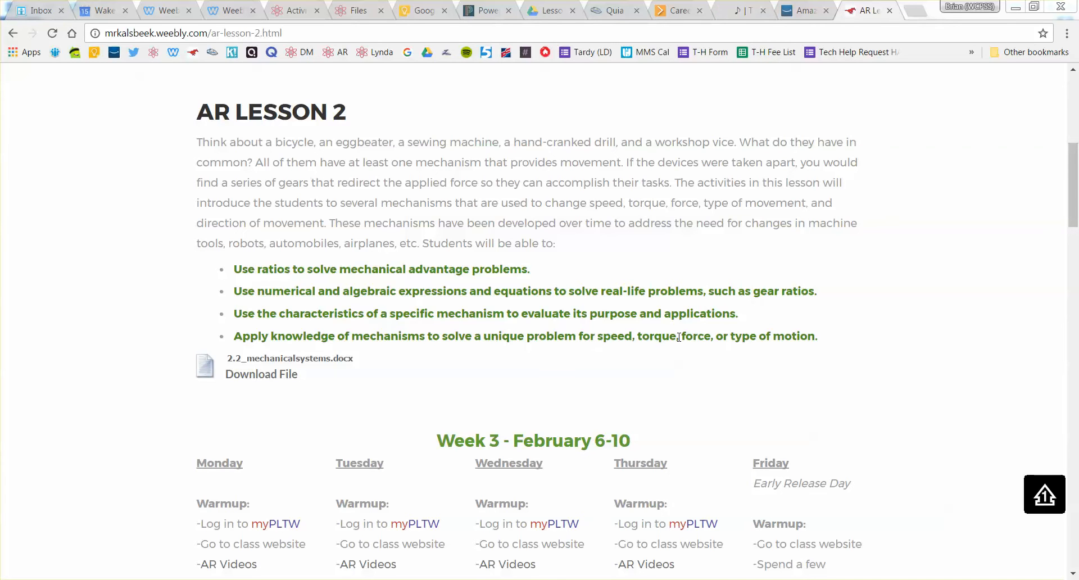
mouse_move(844, 296)
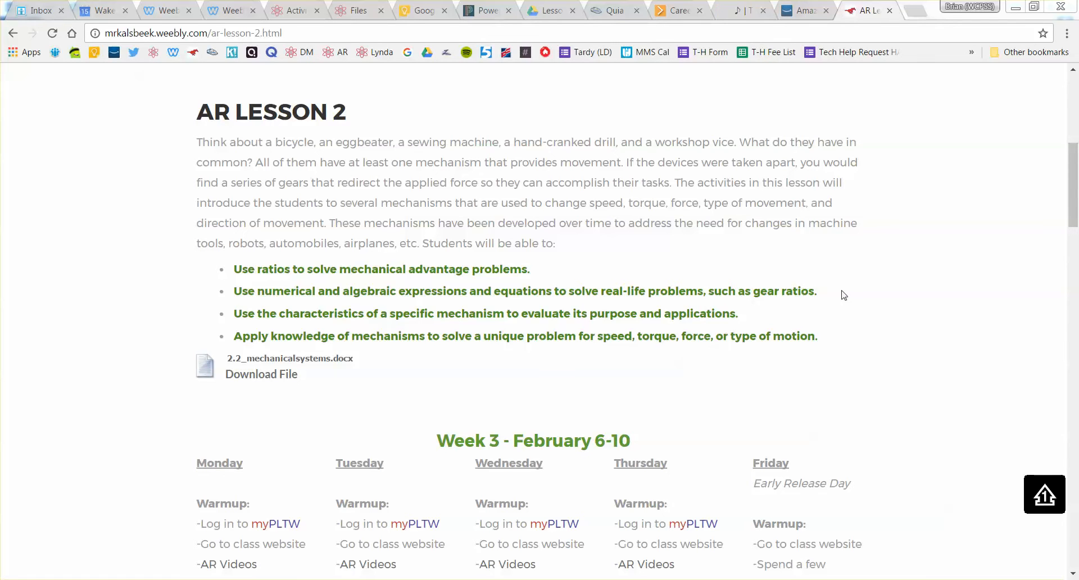
Scroll the class website down to the Week 4 schedule and the Project 2.2.3 Windmill Construction entry
scroll("down", 3)
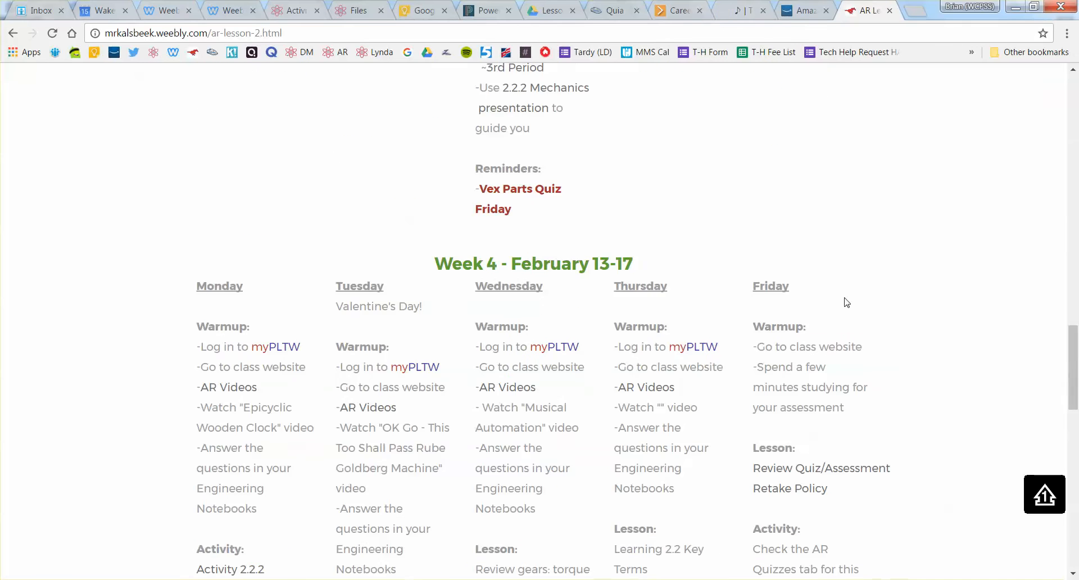
scroll("down", 3)
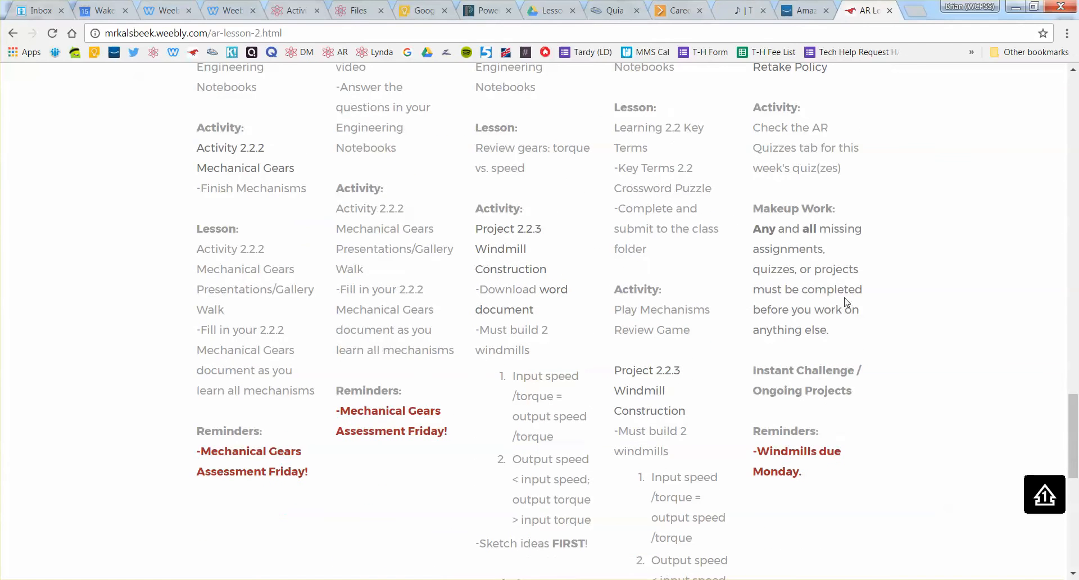
scroll("down", 3)
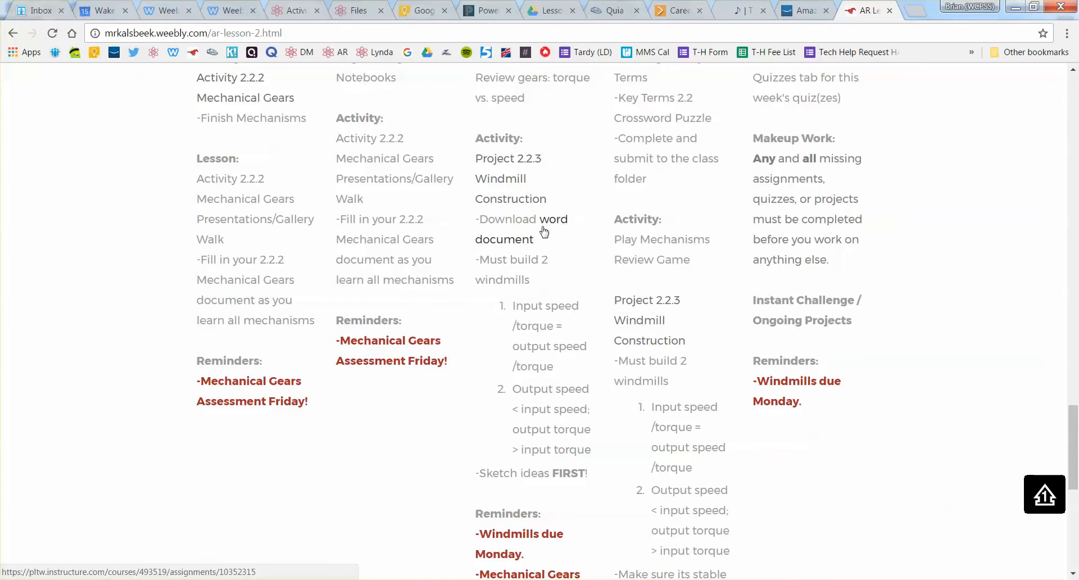
Open the Windmill Construction handout from the 'word document' link and scroll to the Procedure and situations A and B
left_click(520, 220)
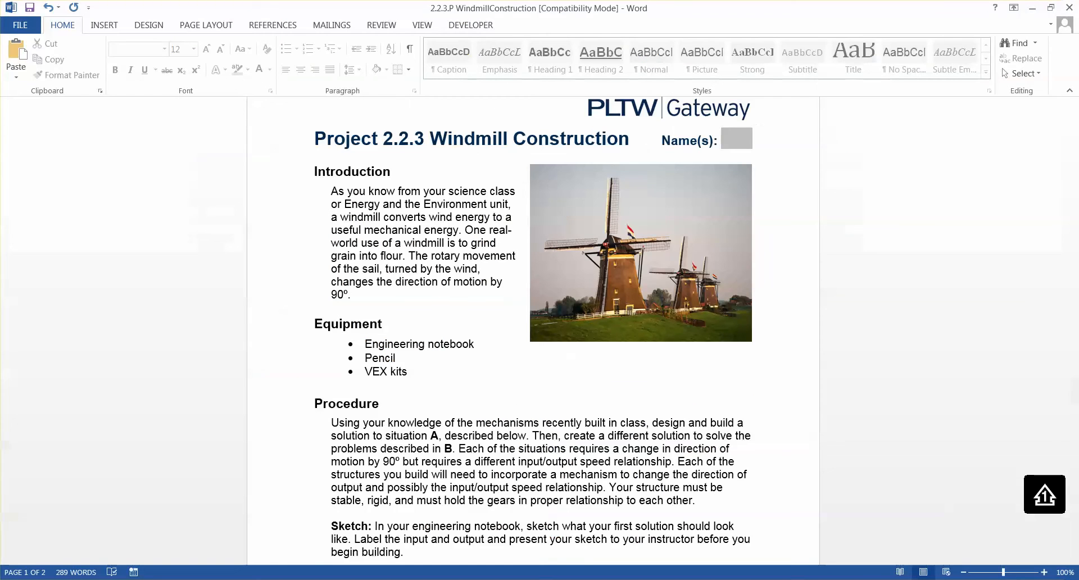
scroll("down", 3)
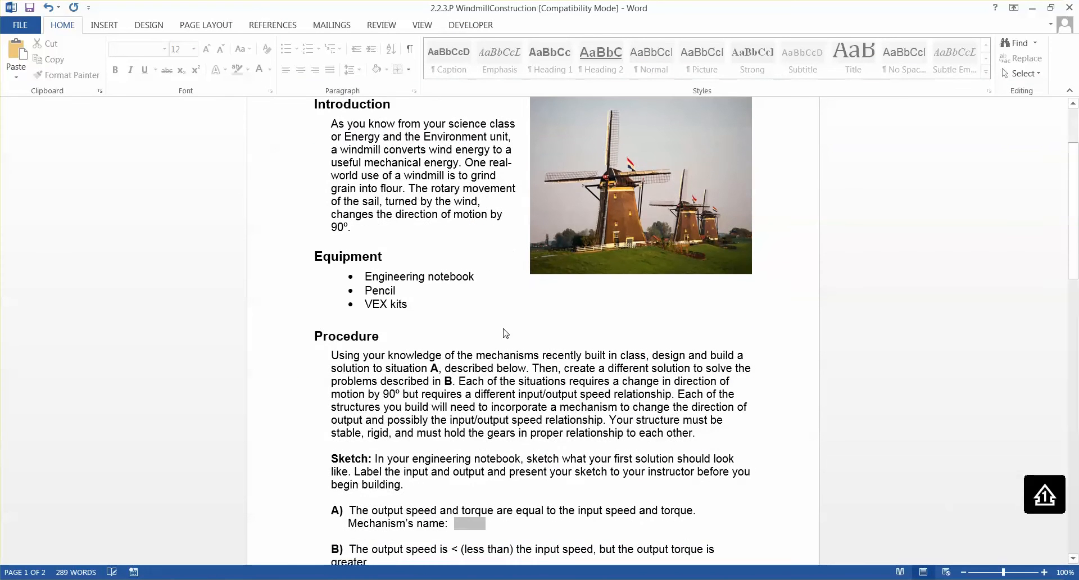
scroll("down", 3)
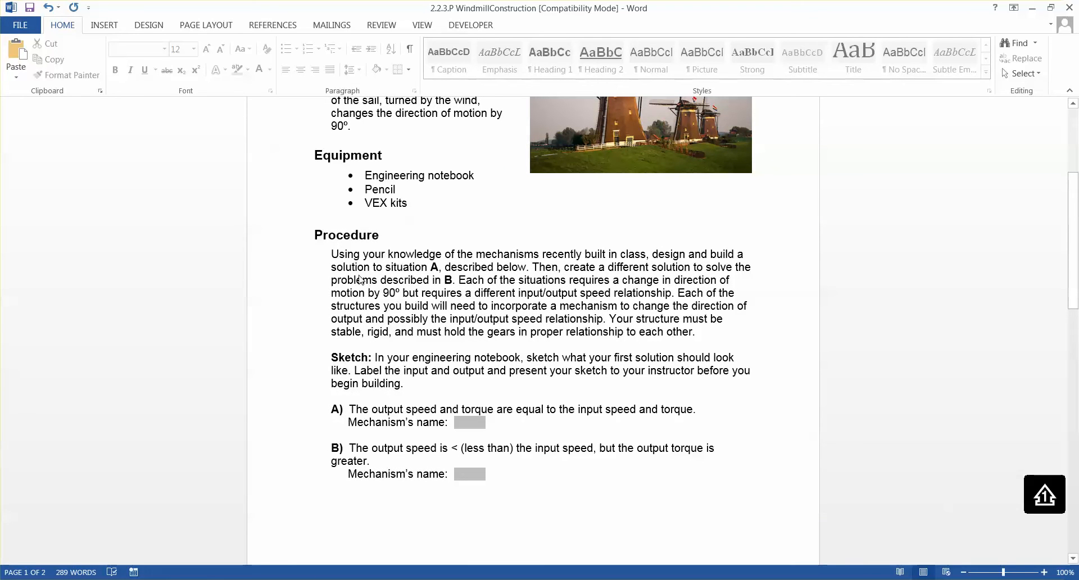
mouse_move(354, 277)
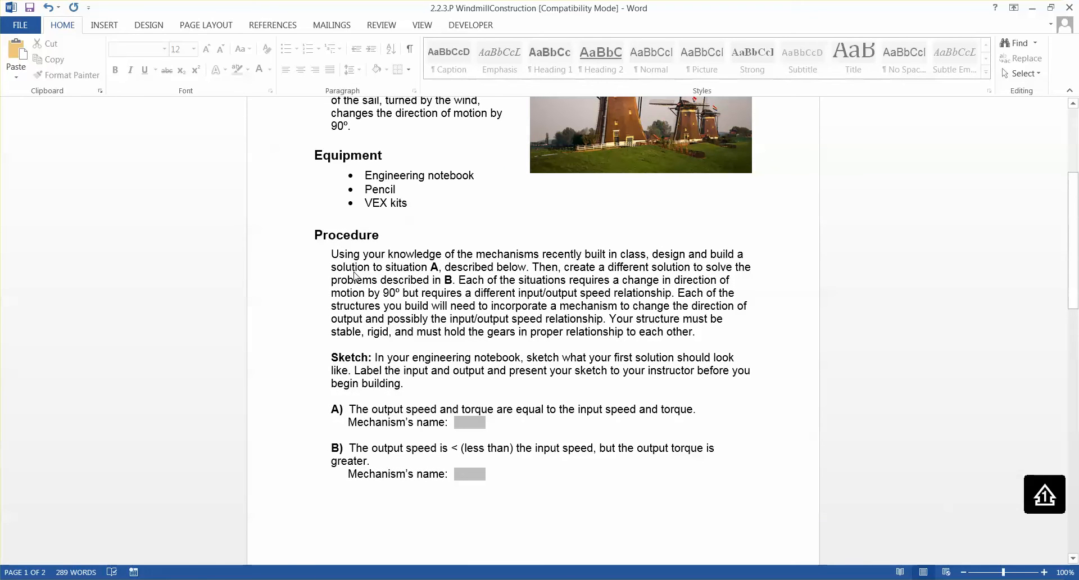
mouse_move(799, 361)
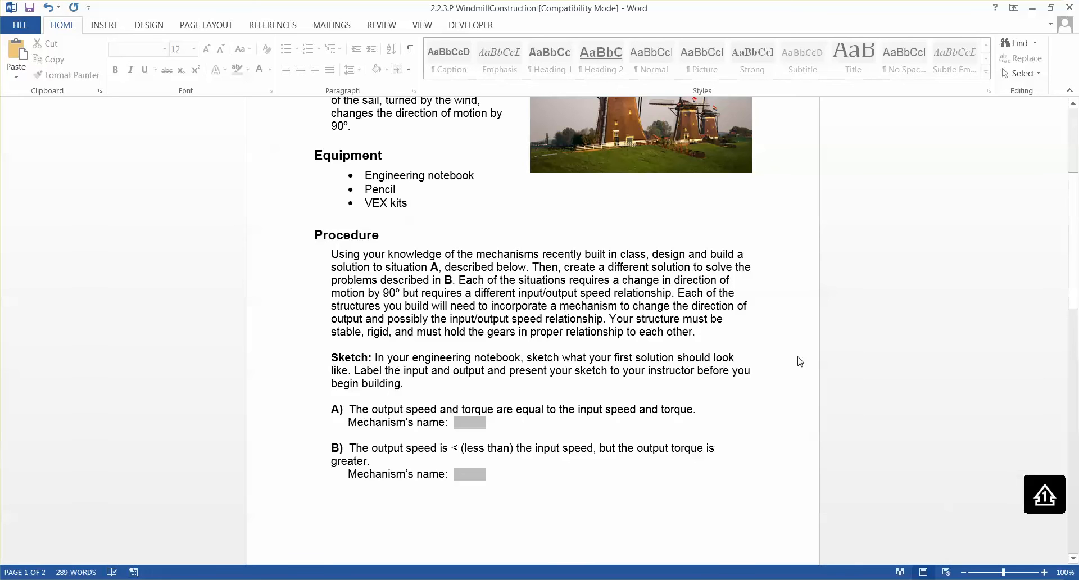
scroll("down", 3)
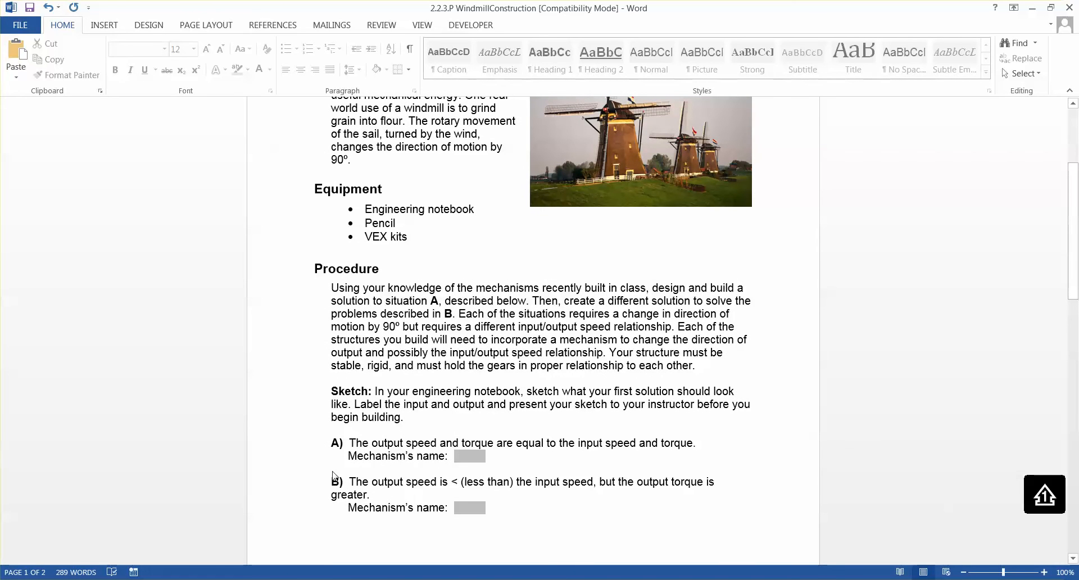
mouse_move(376, 451)
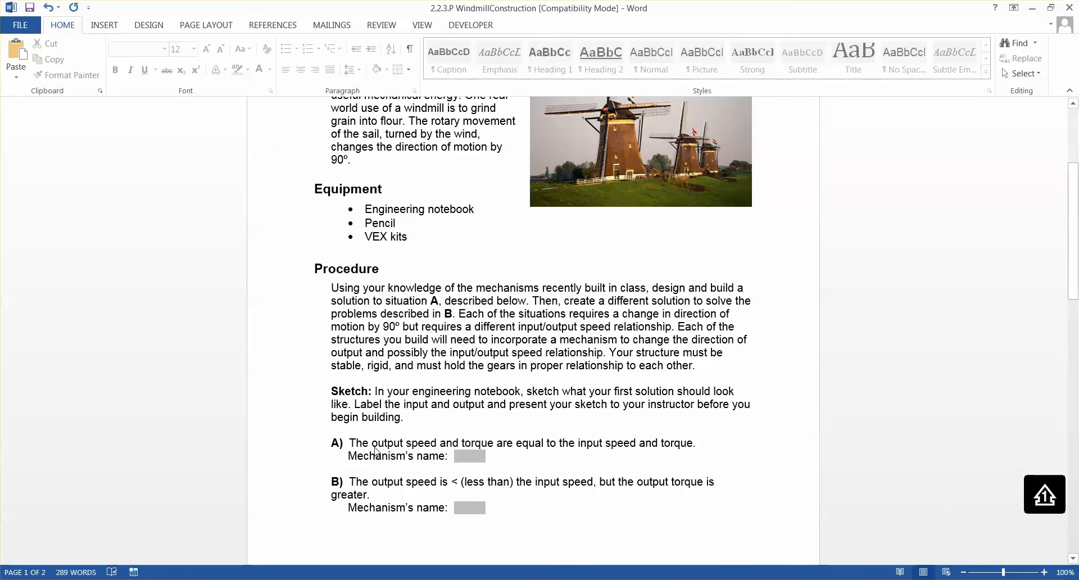
mouse_move(581, 453)
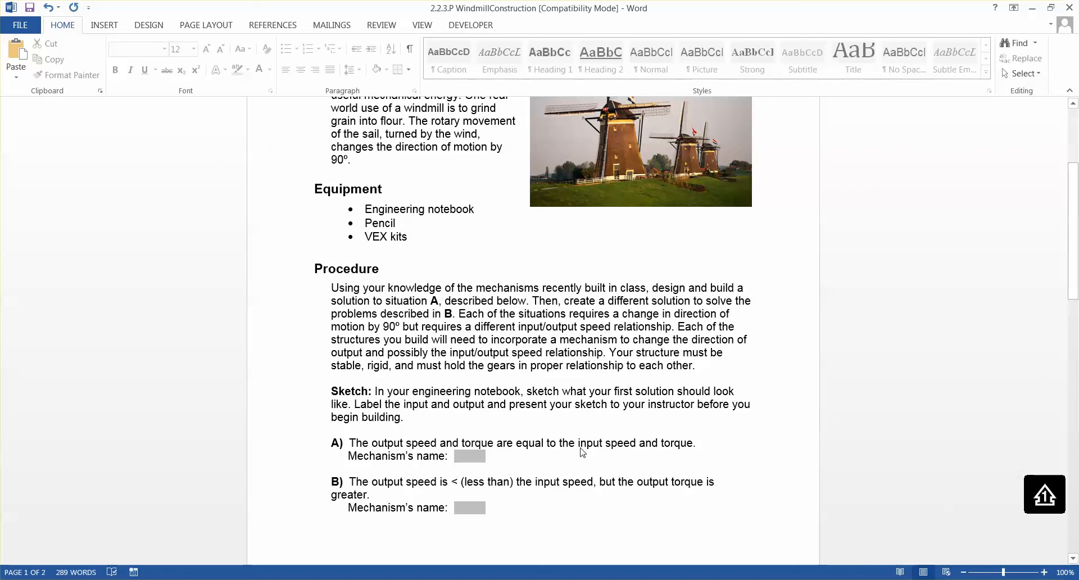
mouse_move(588, 455)
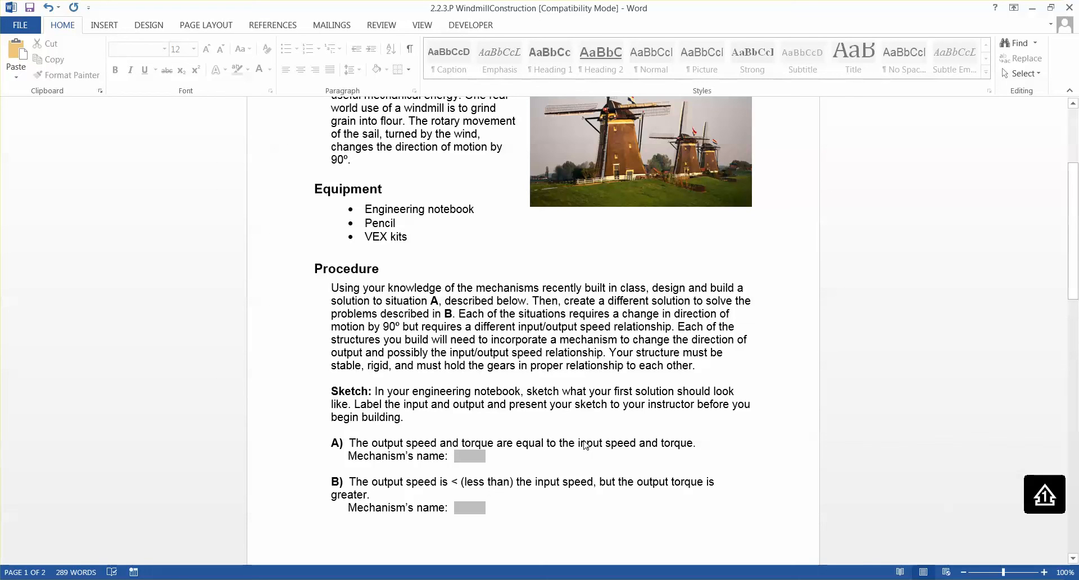
mouse_move(557, 430)
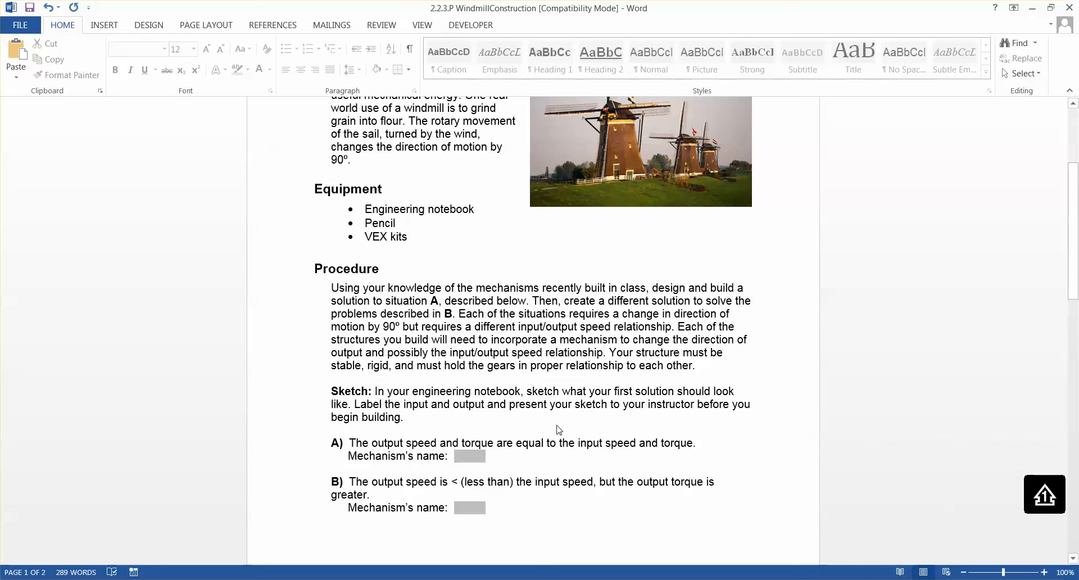
mouse_move(526, 432)
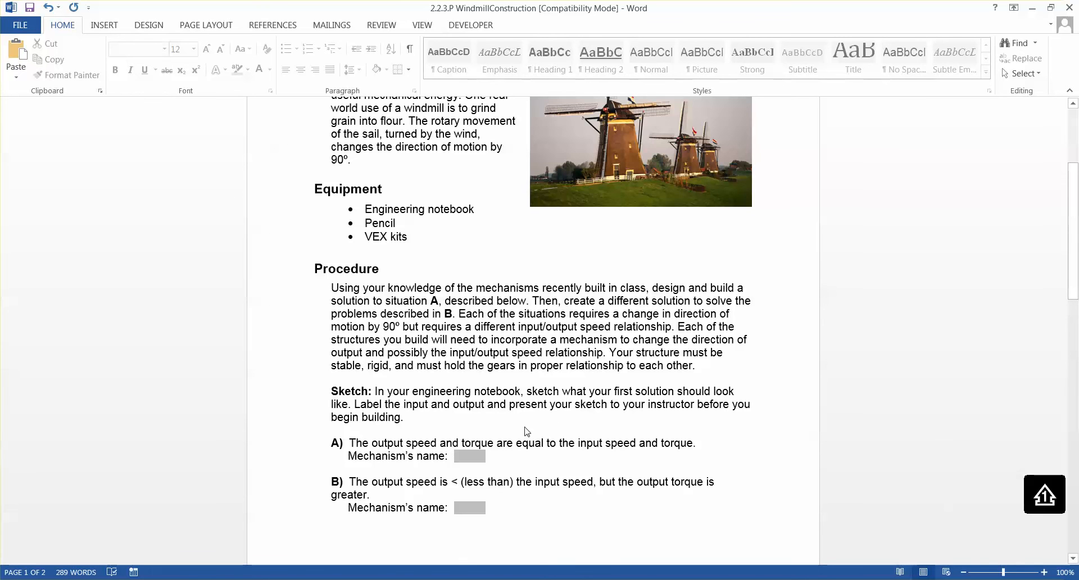
scroll("up", 3)
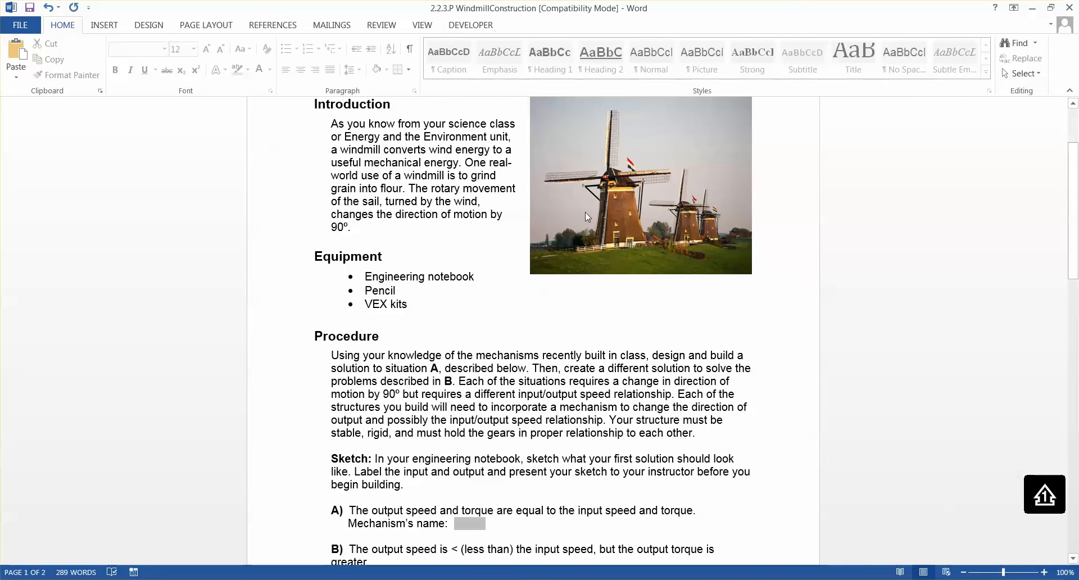
mouse_move(573, 171)
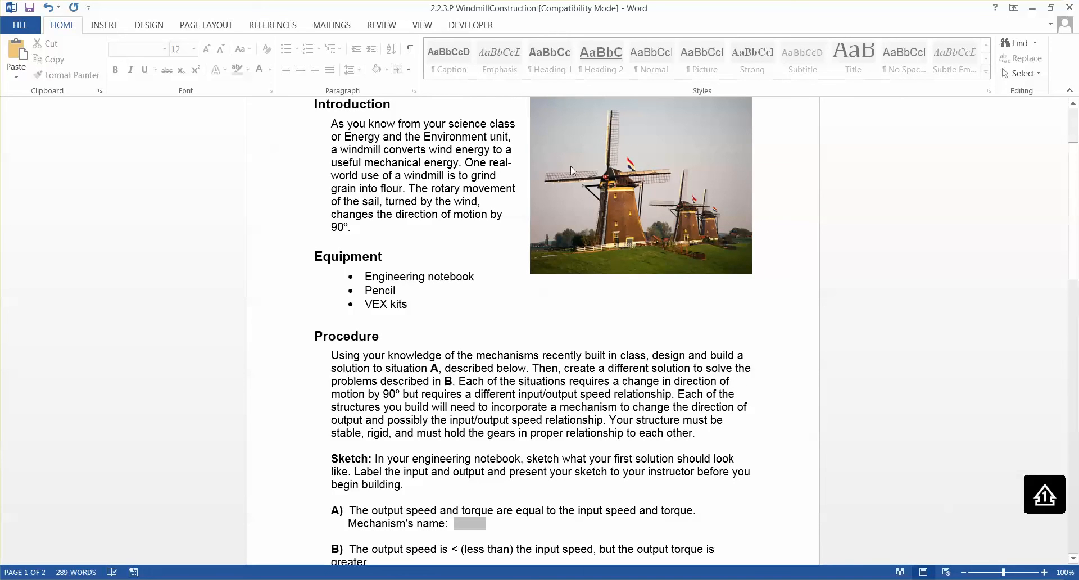
mouse_move(607, 223)
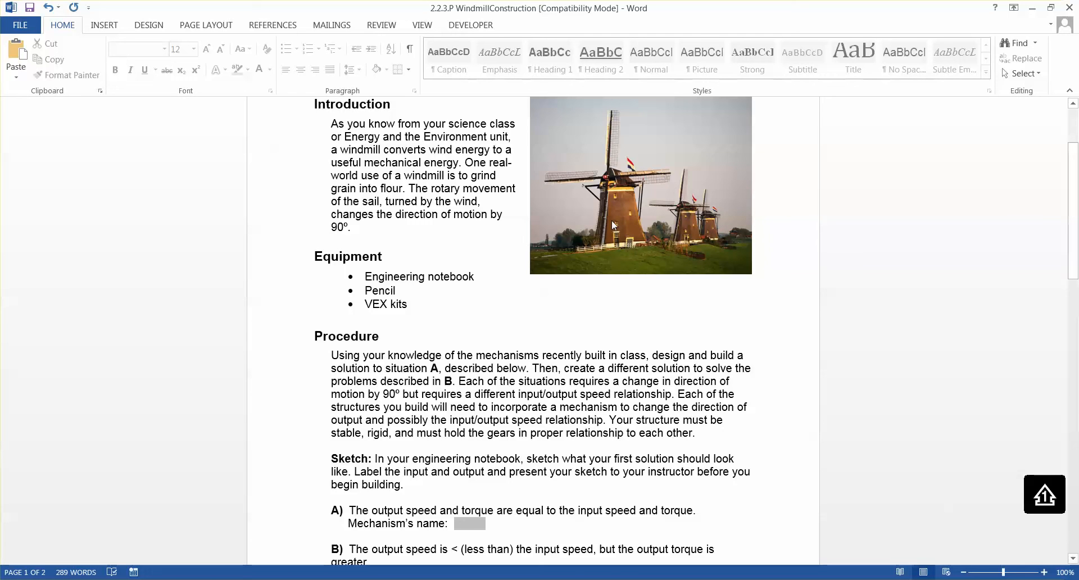
mouse_move(617, 233)
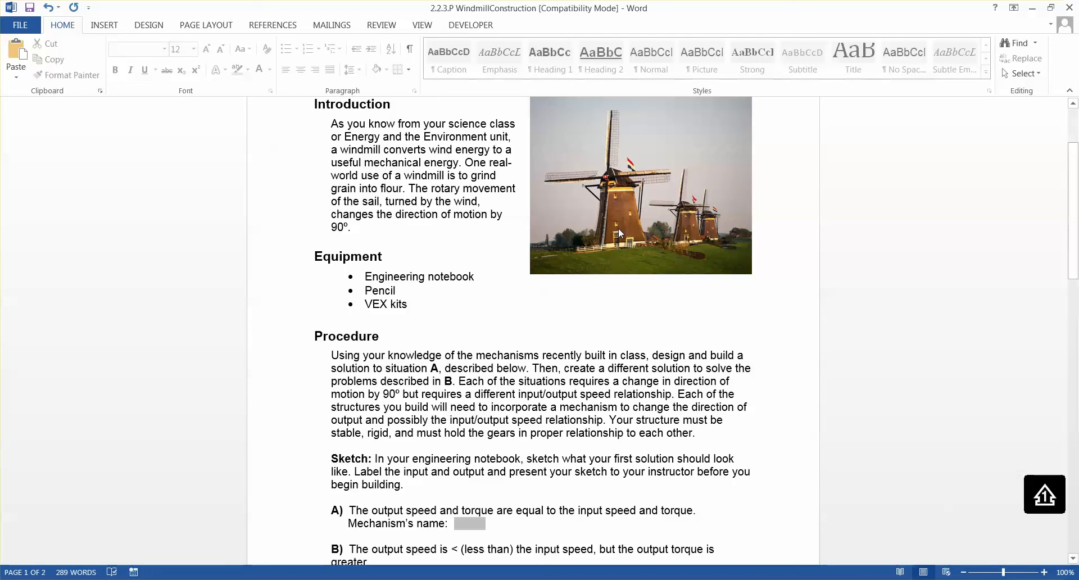
mouse_move(615, 229)
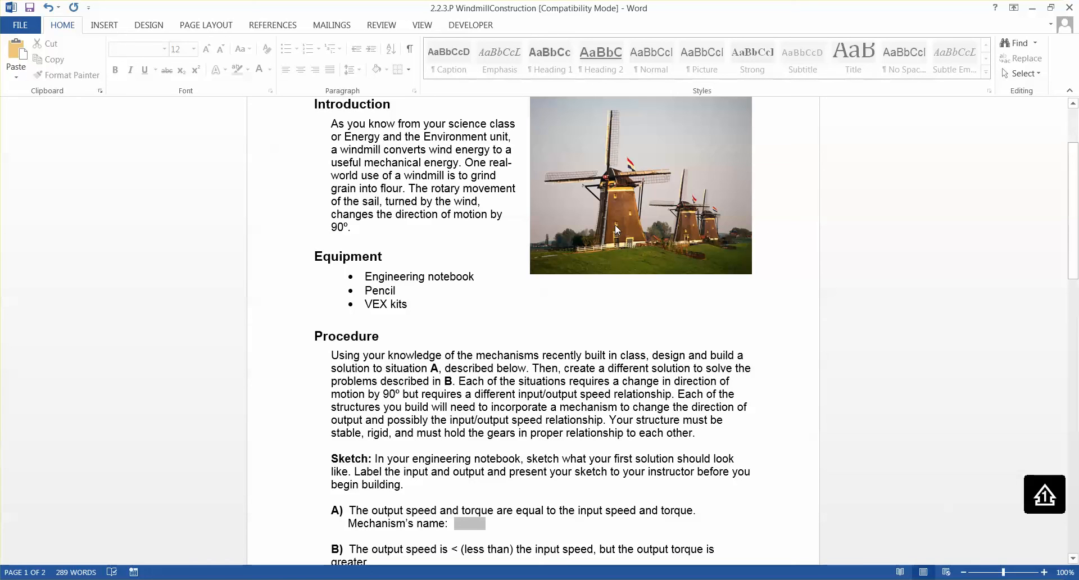
mouse_move(622, 222)
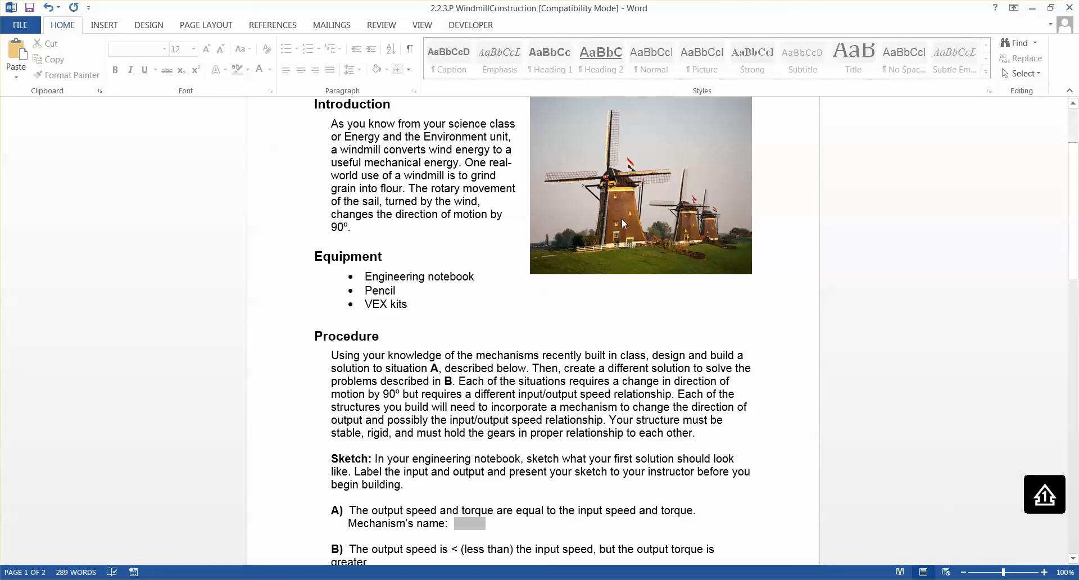
mouse_move(620, 227)
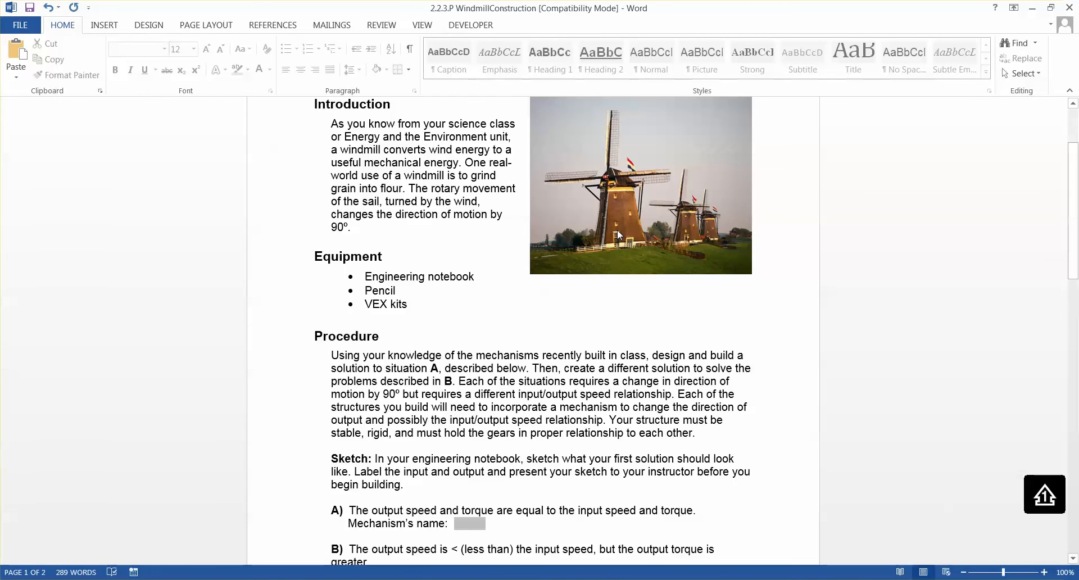
scroll("down", 3)
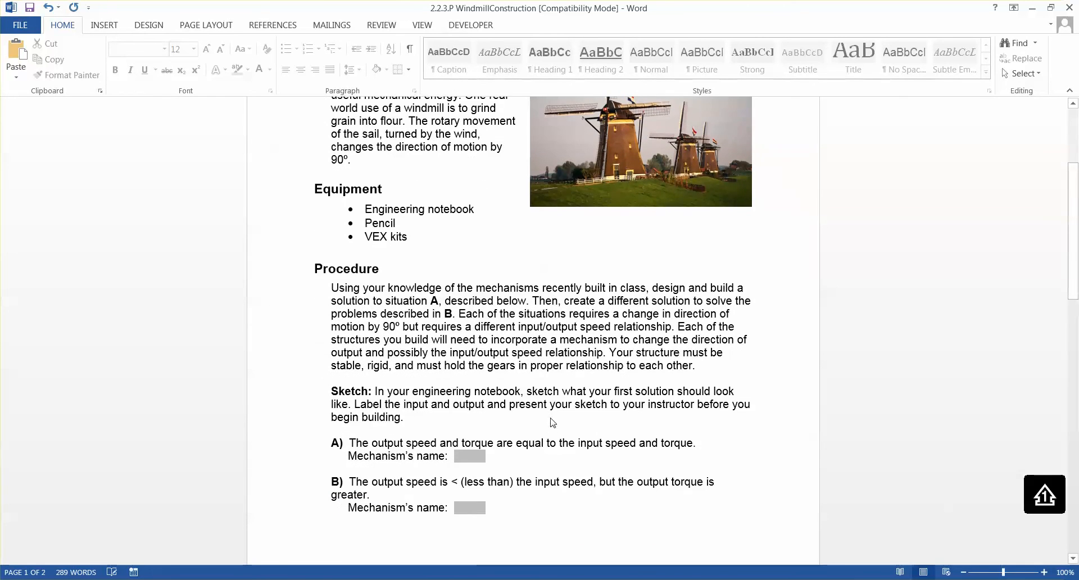
mouse_move(542, 309)
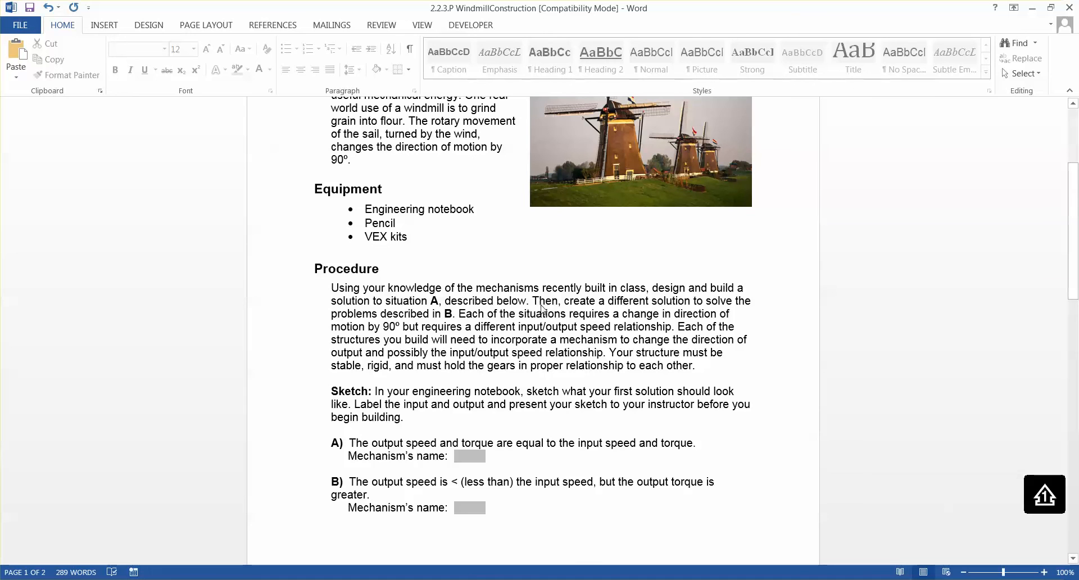
mouse_move(658, 315)
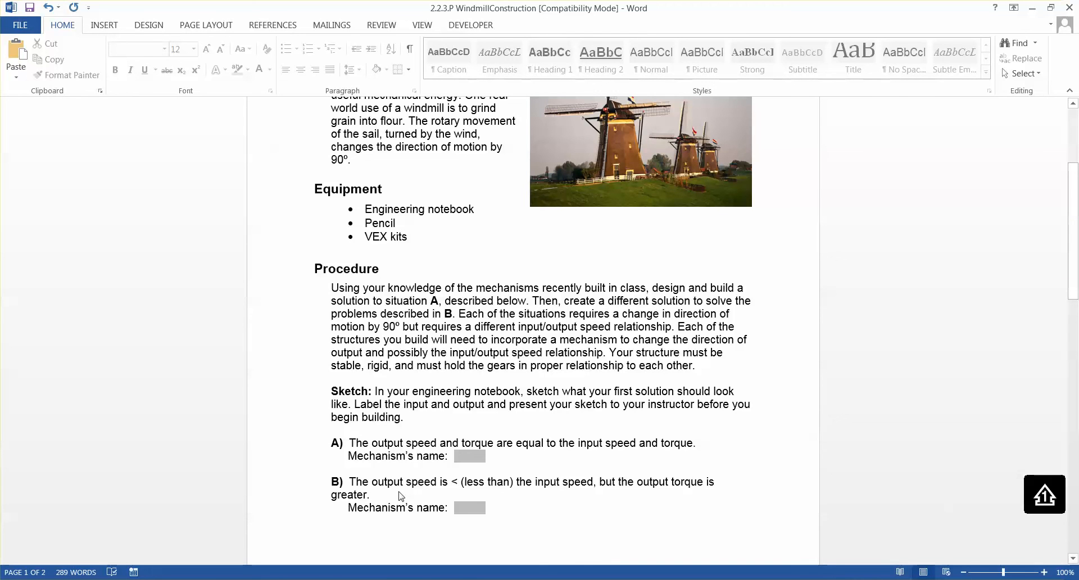
mouse_move(402, 489)
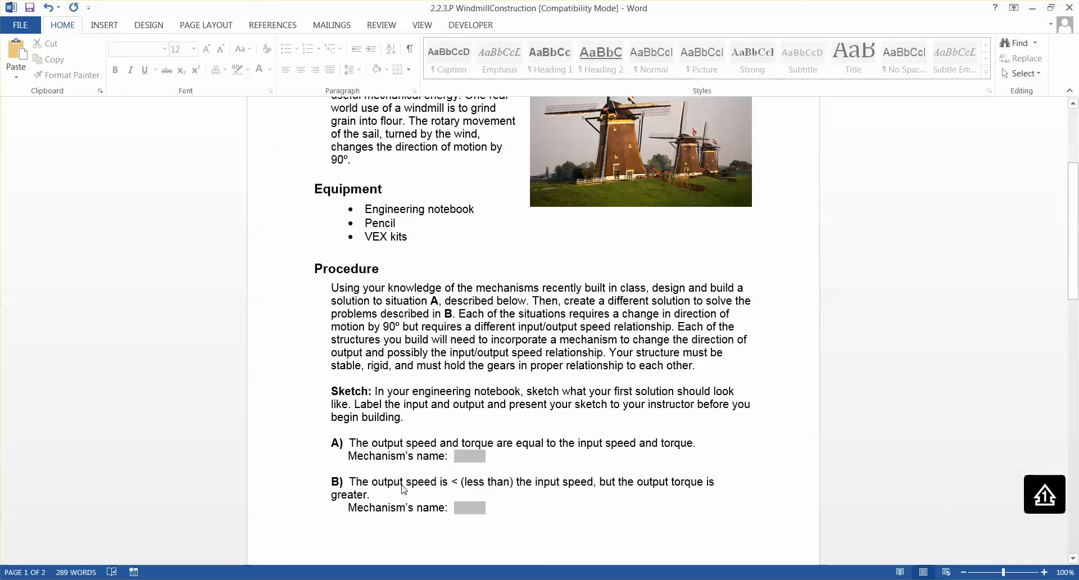
mouse_move(615, 136)
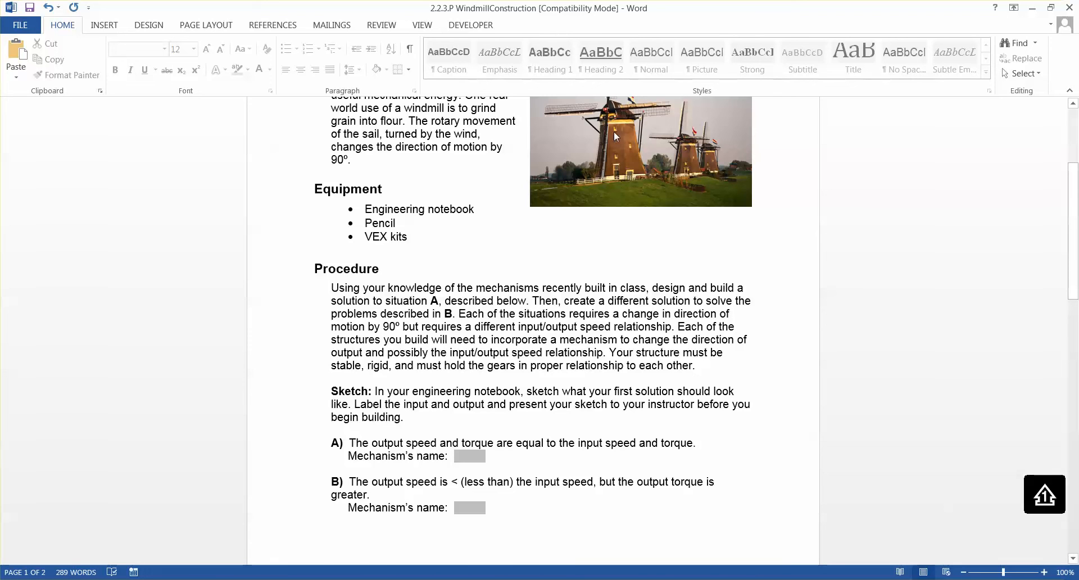
mouse_move(660, 511)
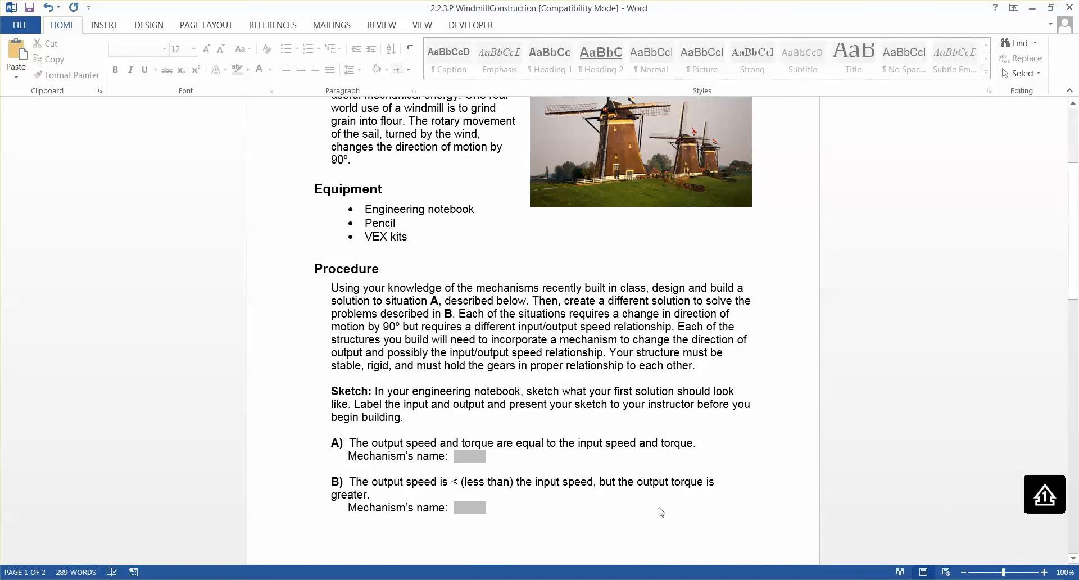
mouse_move(652, 495)
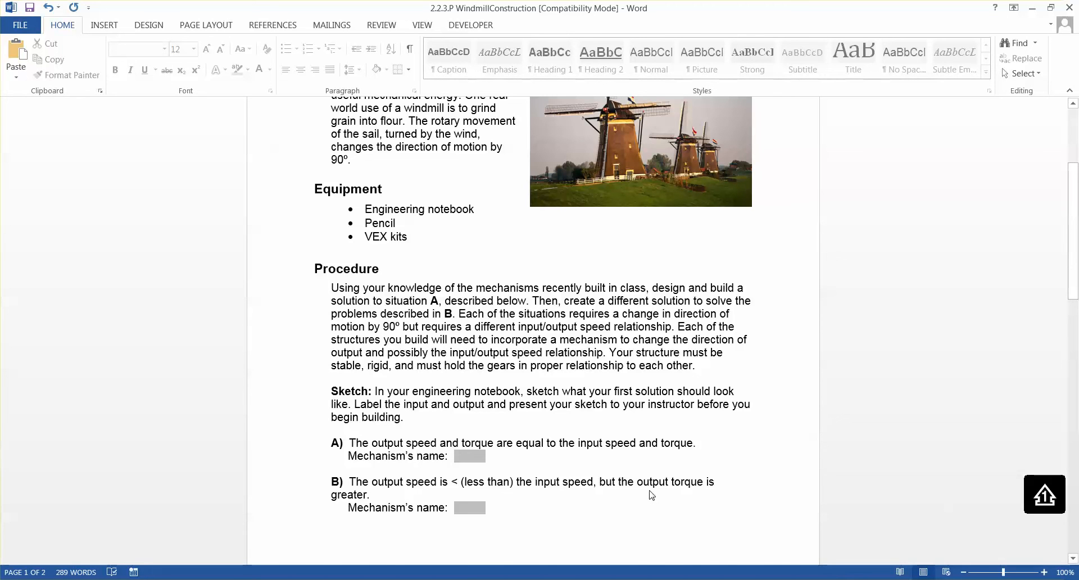
mouse_move(613, 129)
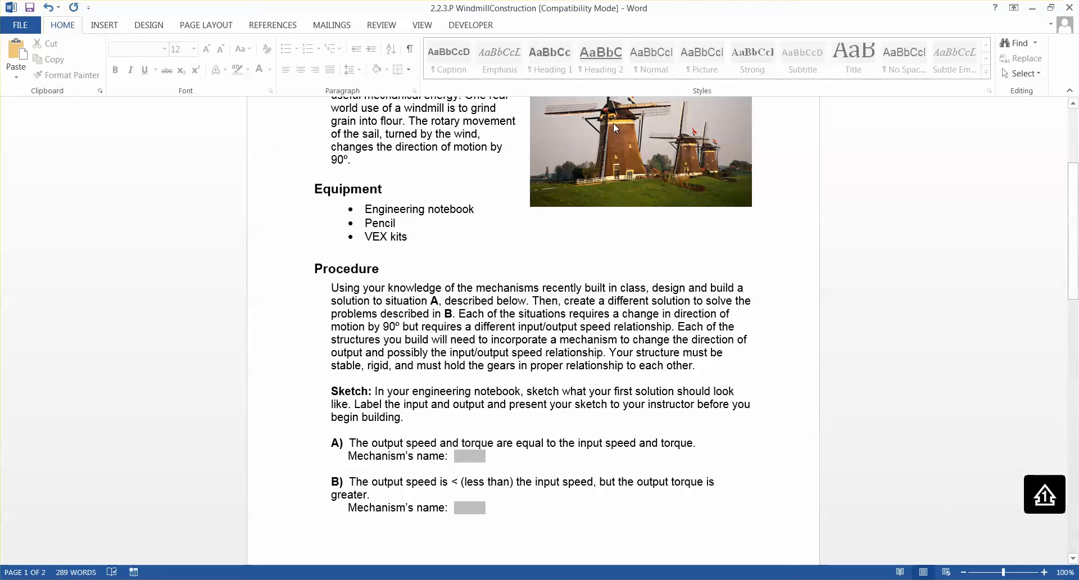
mouse_move(612, 130)
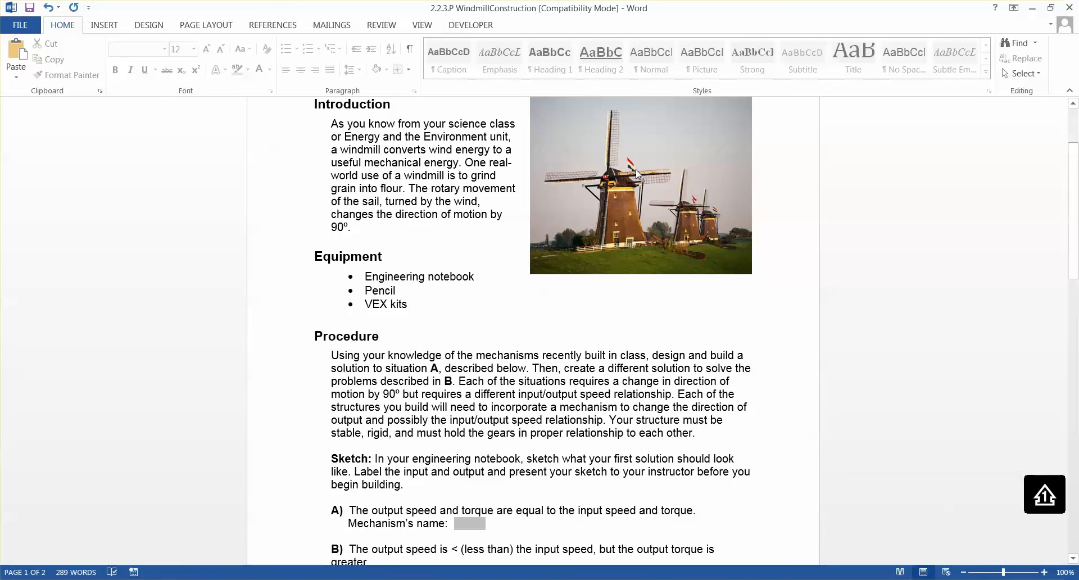
mouse_move(634, 350)
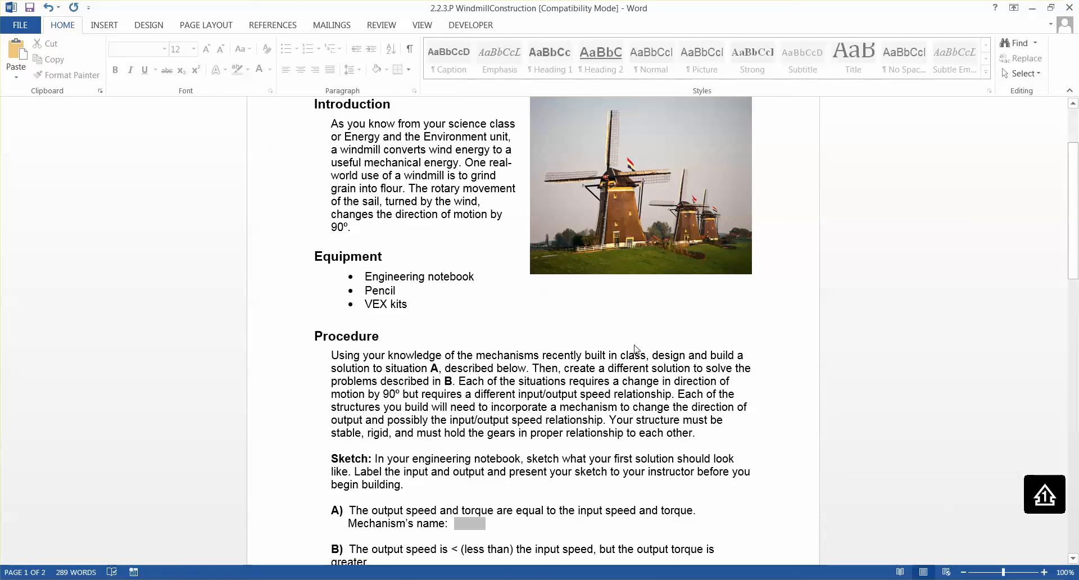
mouse_move(621, 177)
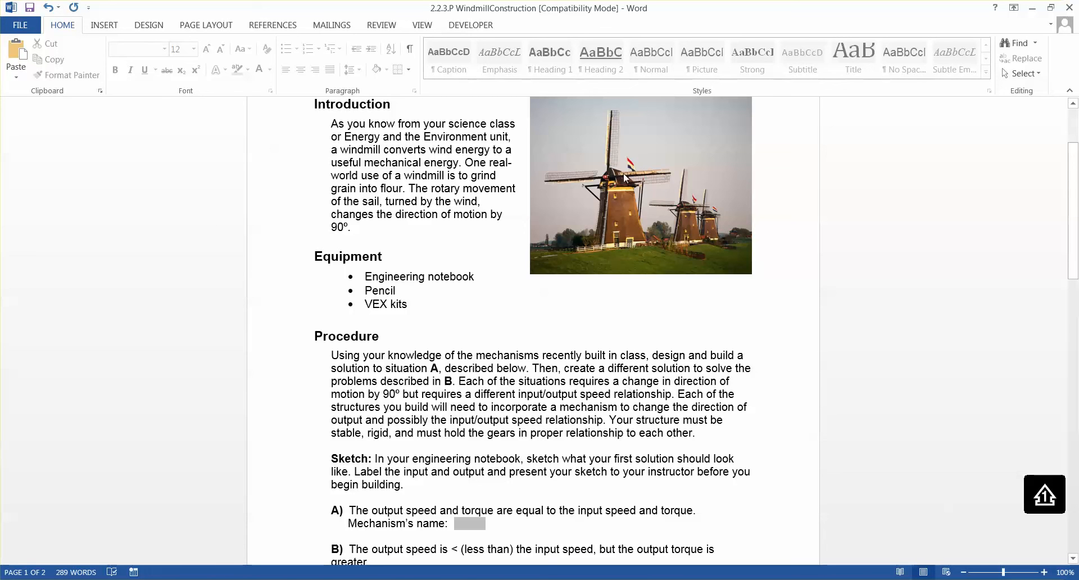
mouse_move(472, 193)
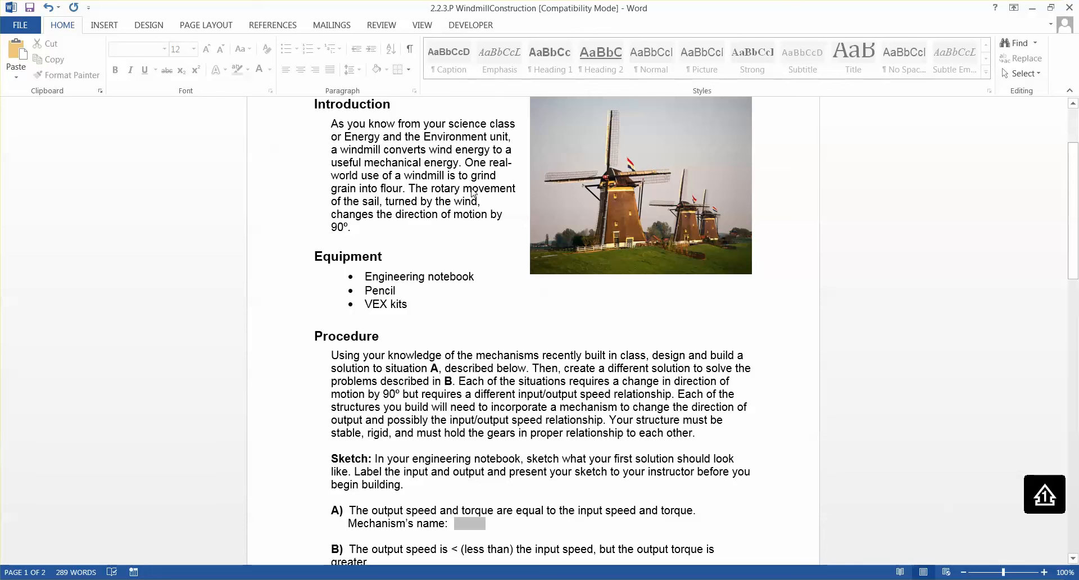
mouse_move(471, 191)
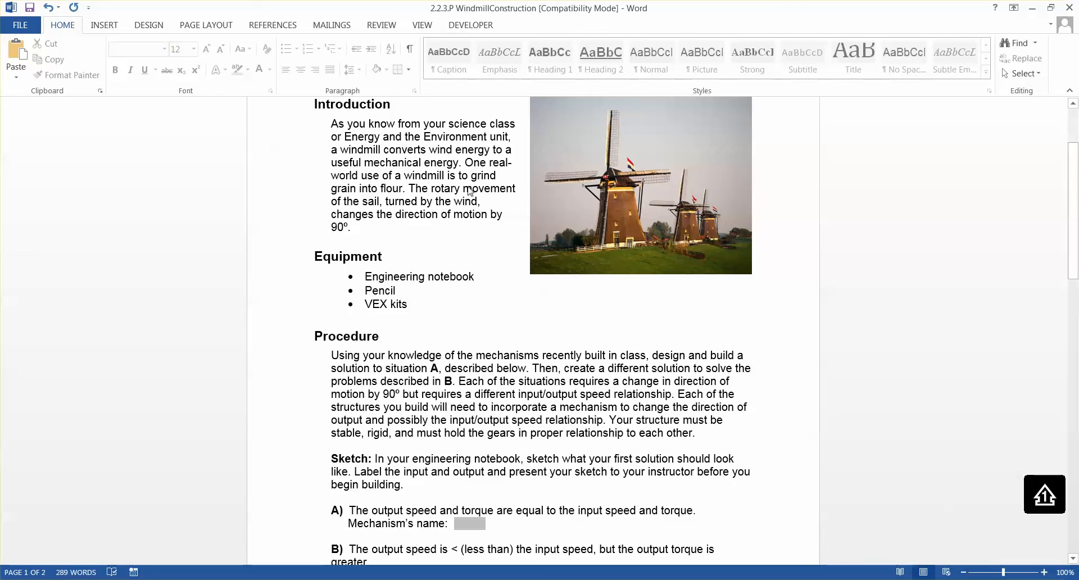
mouse_move(501, 182)
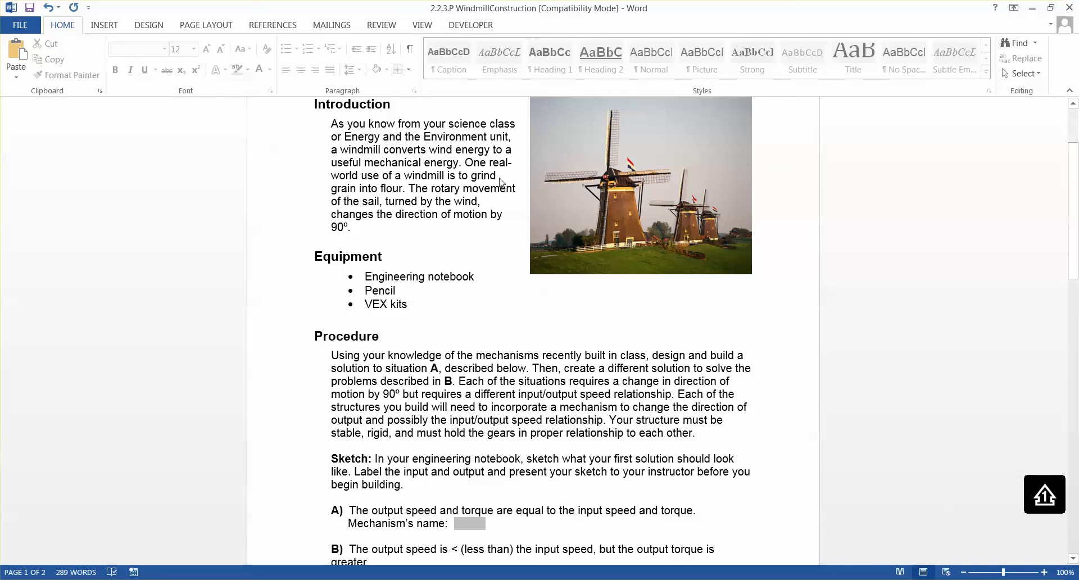
mouse_move(584, 186)
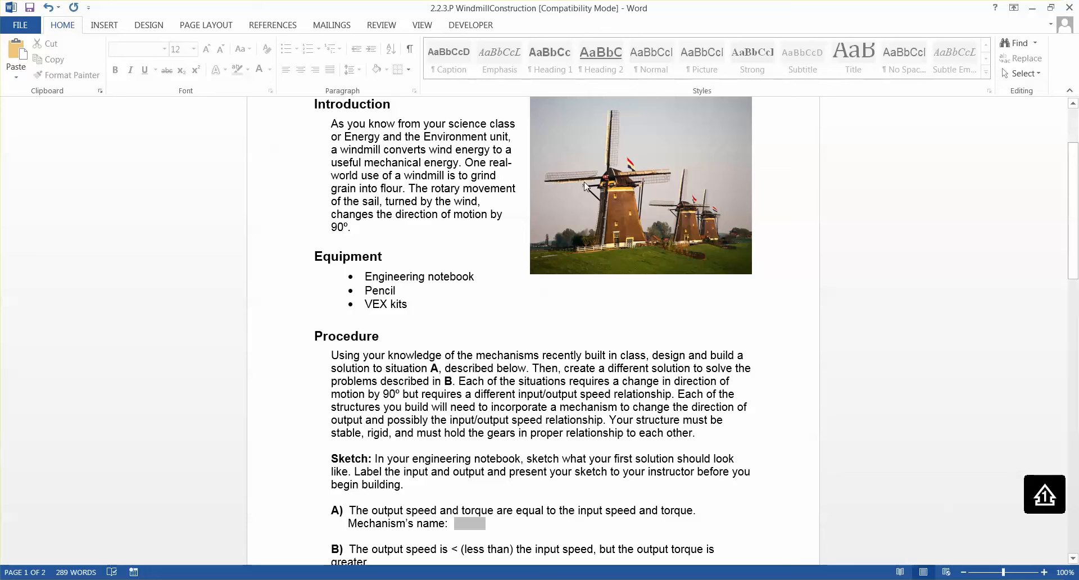
mouse_move(585, 188)
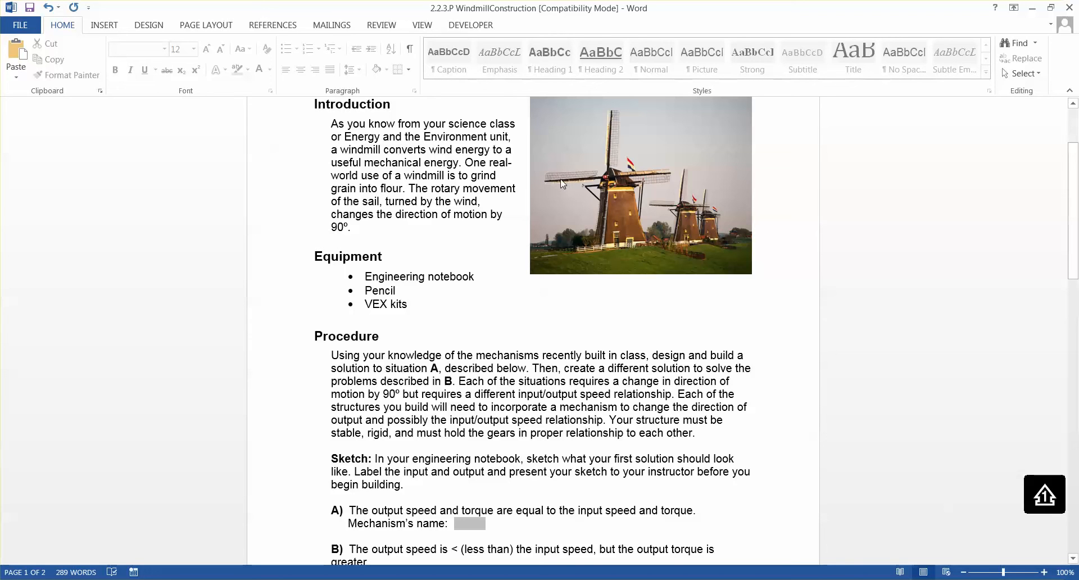
mouse_move(666, 181)
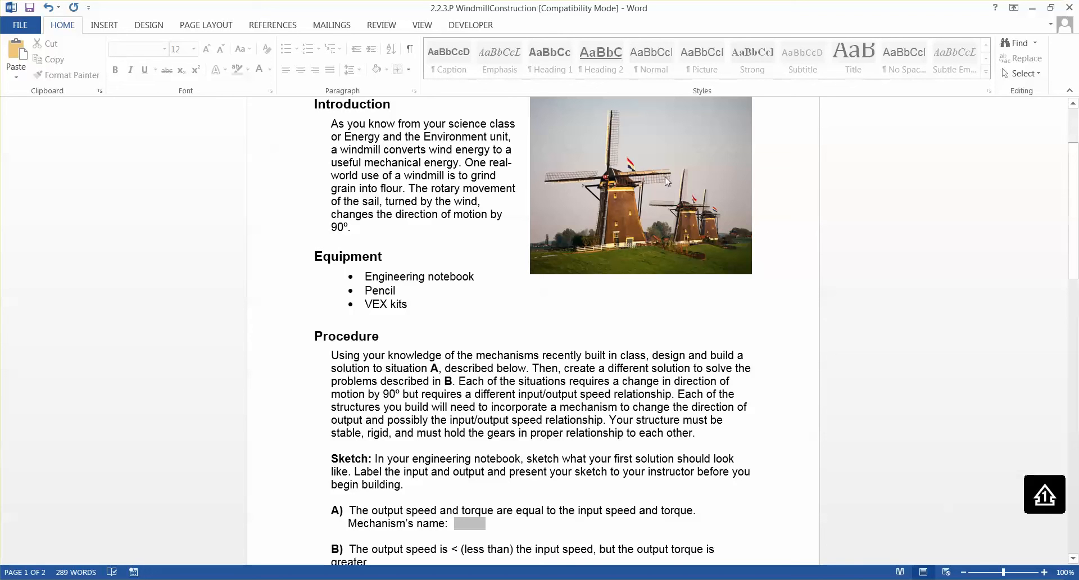
mouse_move(580, 201)
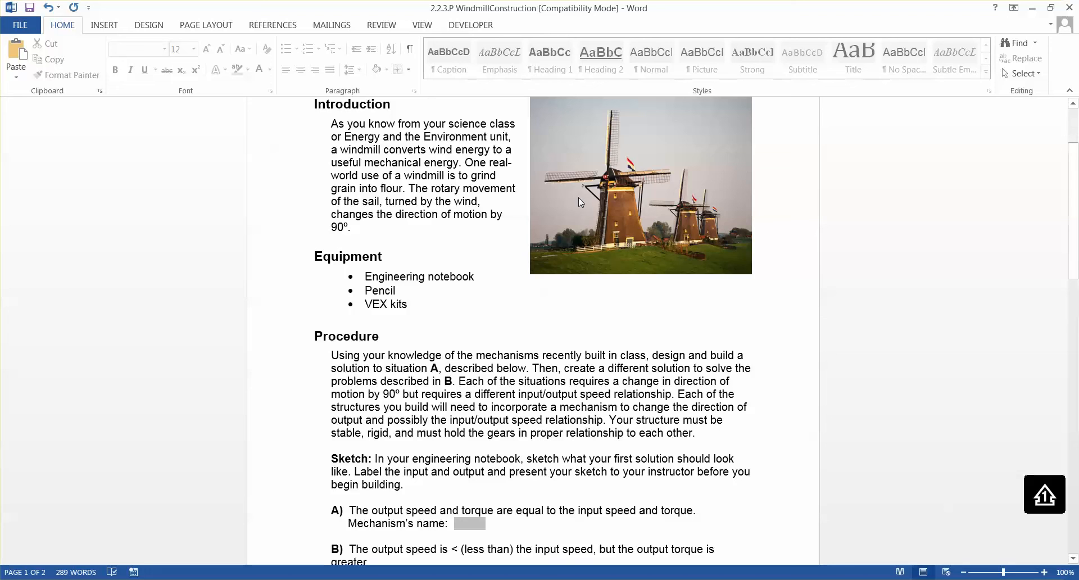
mouse_move(603, 180)
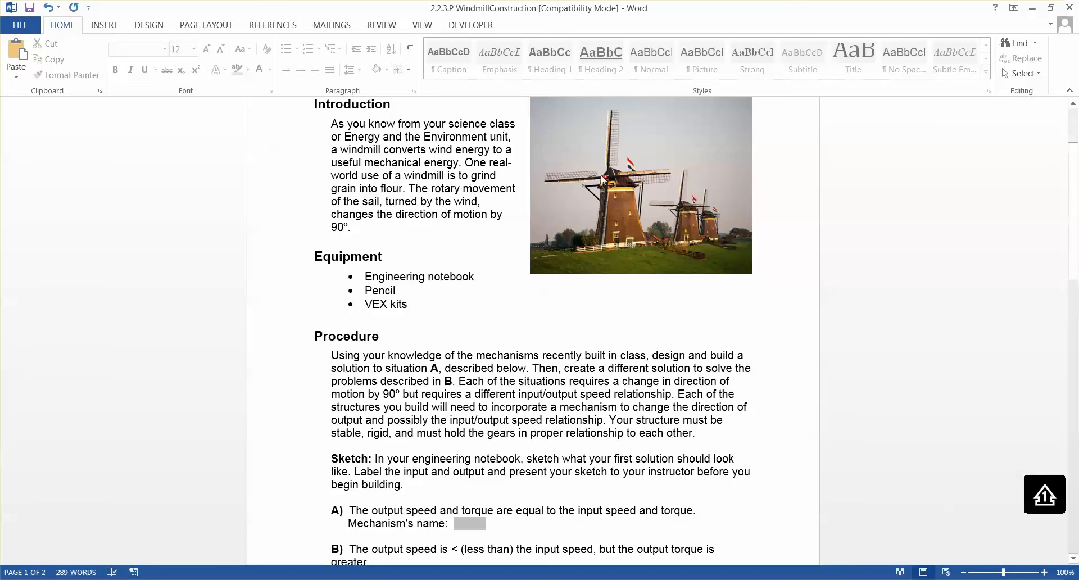
mouse_move(572, 194)
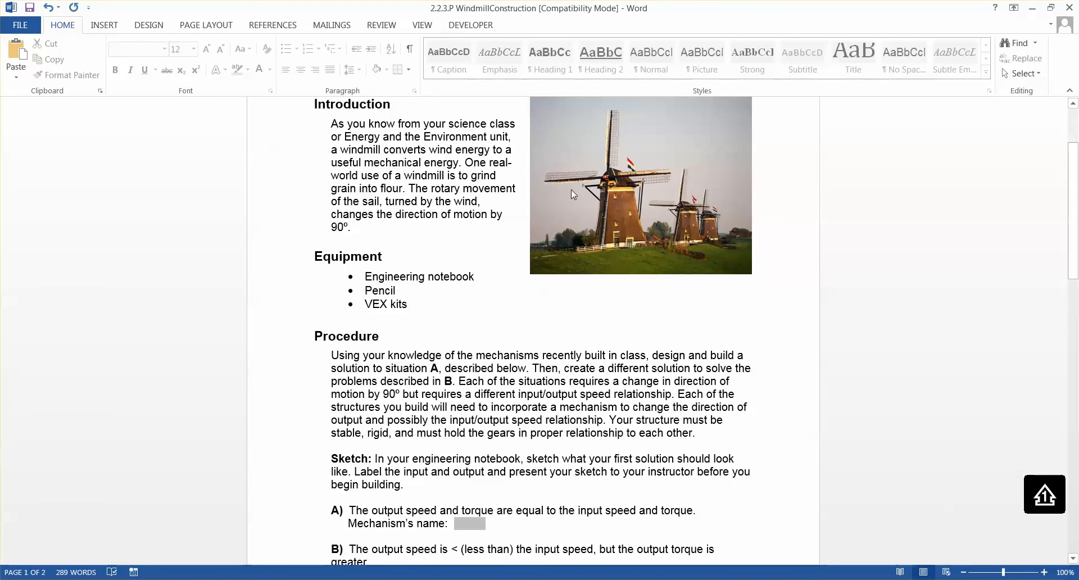
scroll("down", 3)
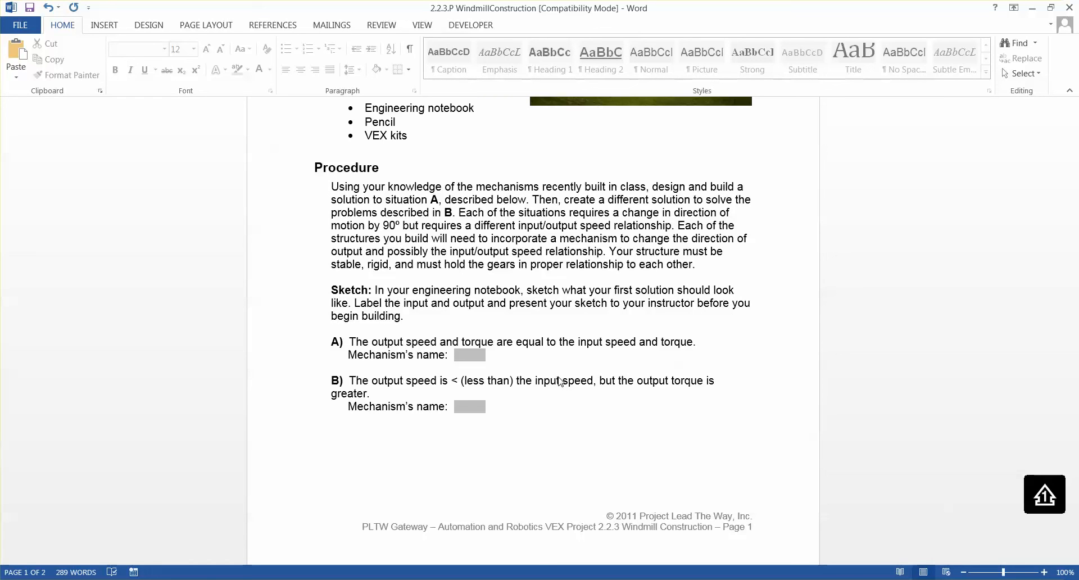
mouse_move(542, 375)
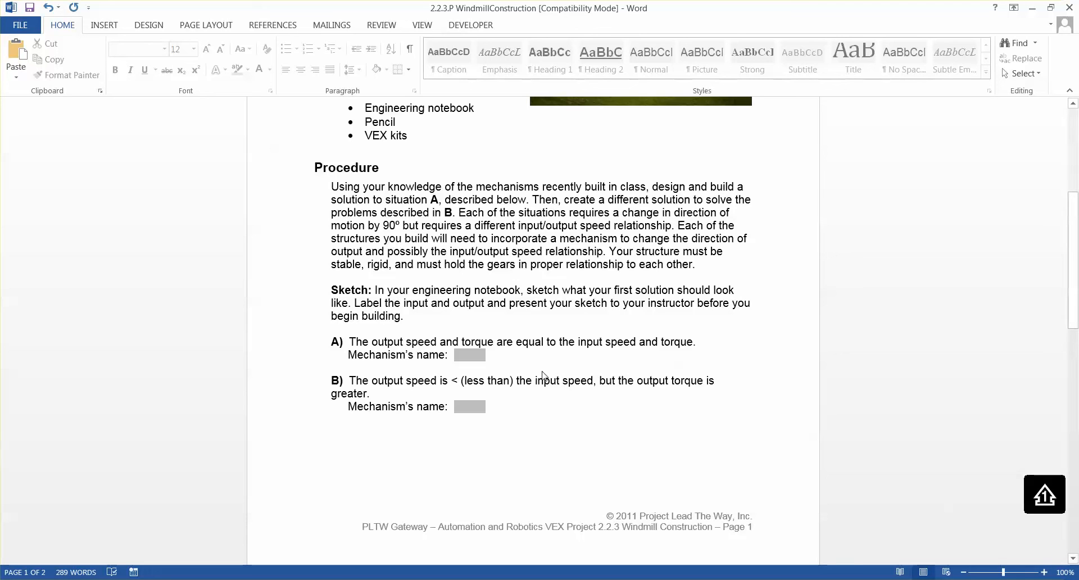
mouse_move(551, 349)
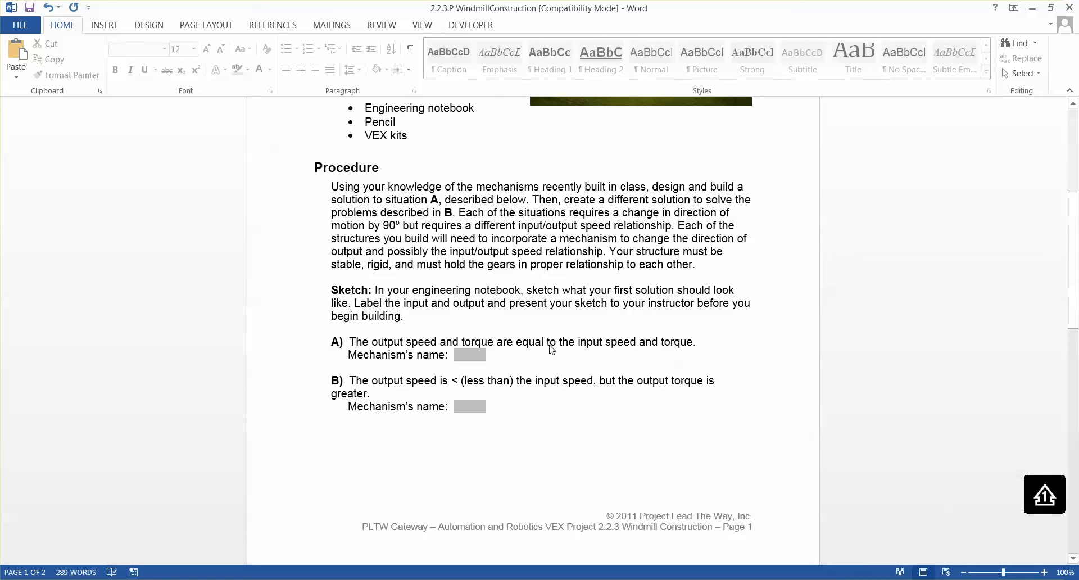
mouse_move(441, 274)
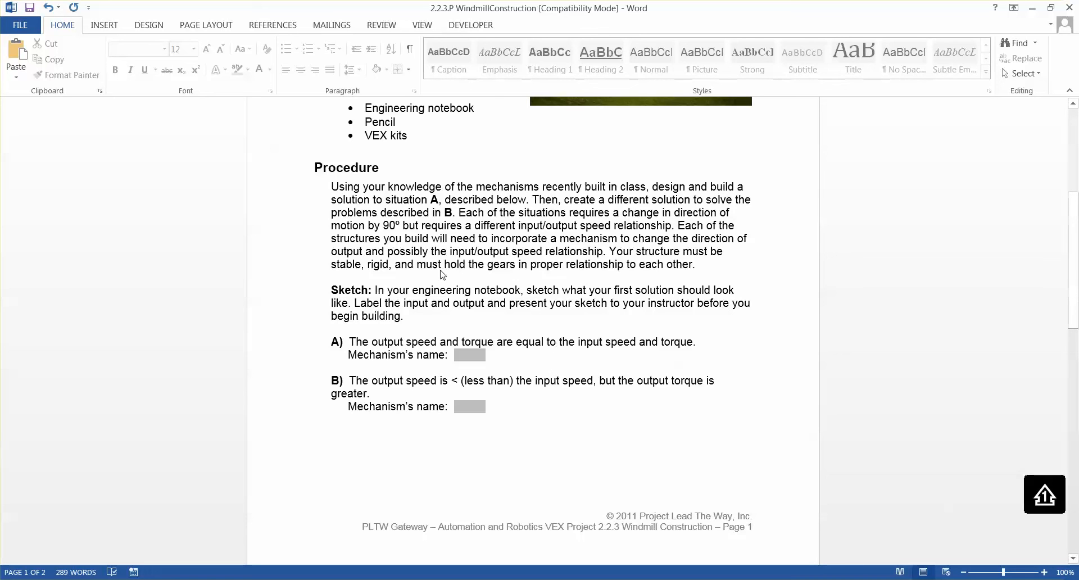
mouse_move(521, 278)
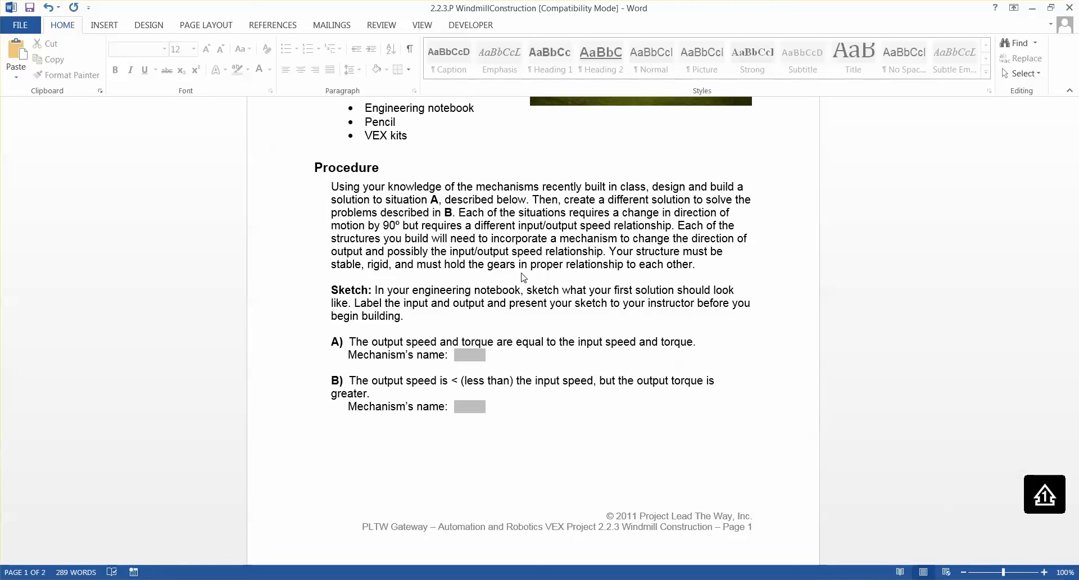
mouse_move(394, 481)
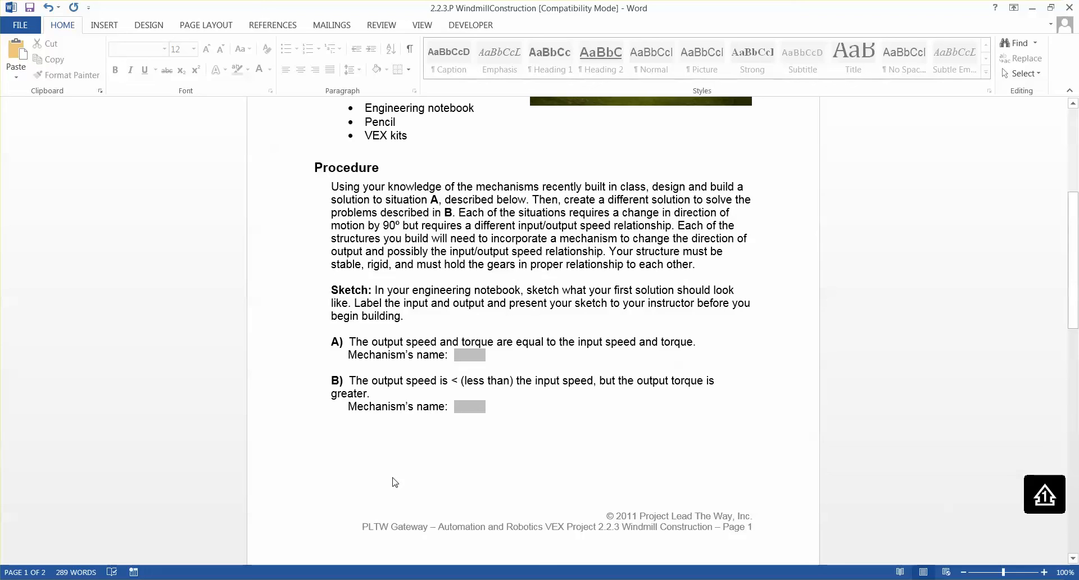